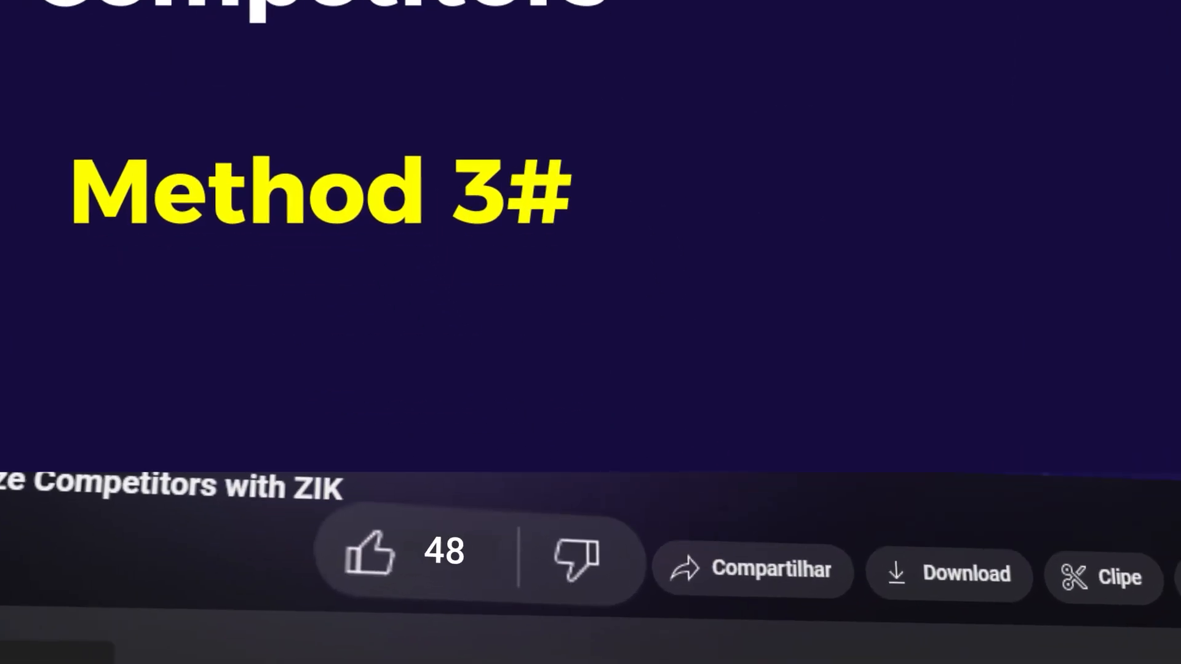
- Look up eBay seller pricenter-ksdy and scroll through its sales stats and product list
left_click(369, 550)
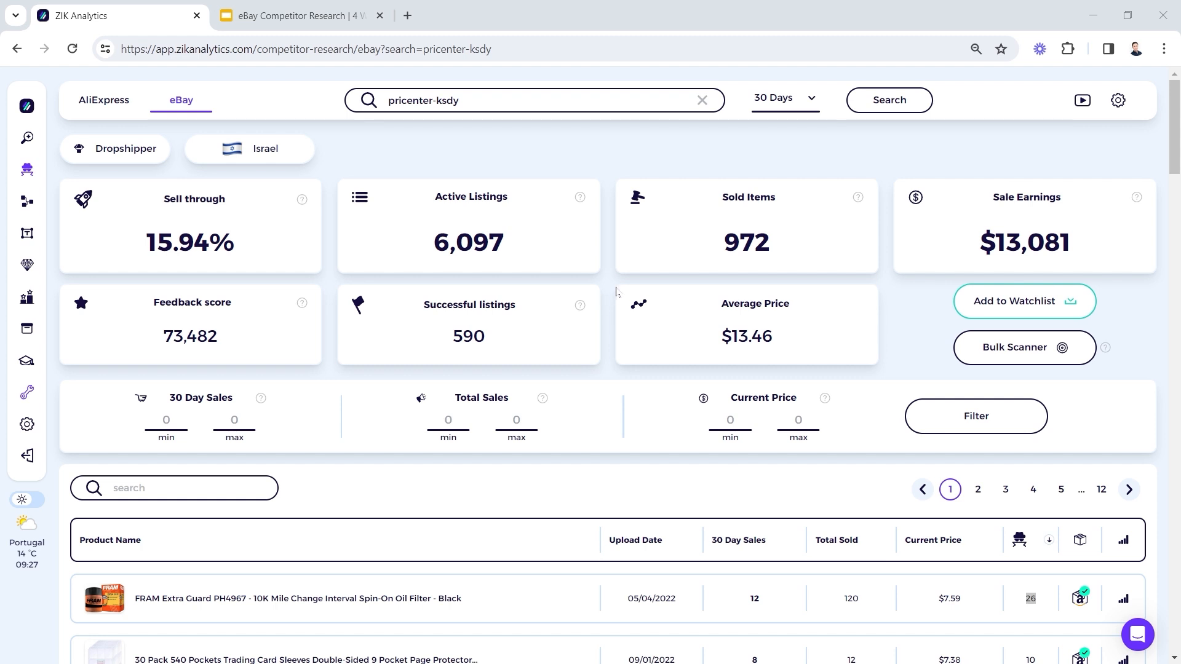
mouse_move(618, 315)
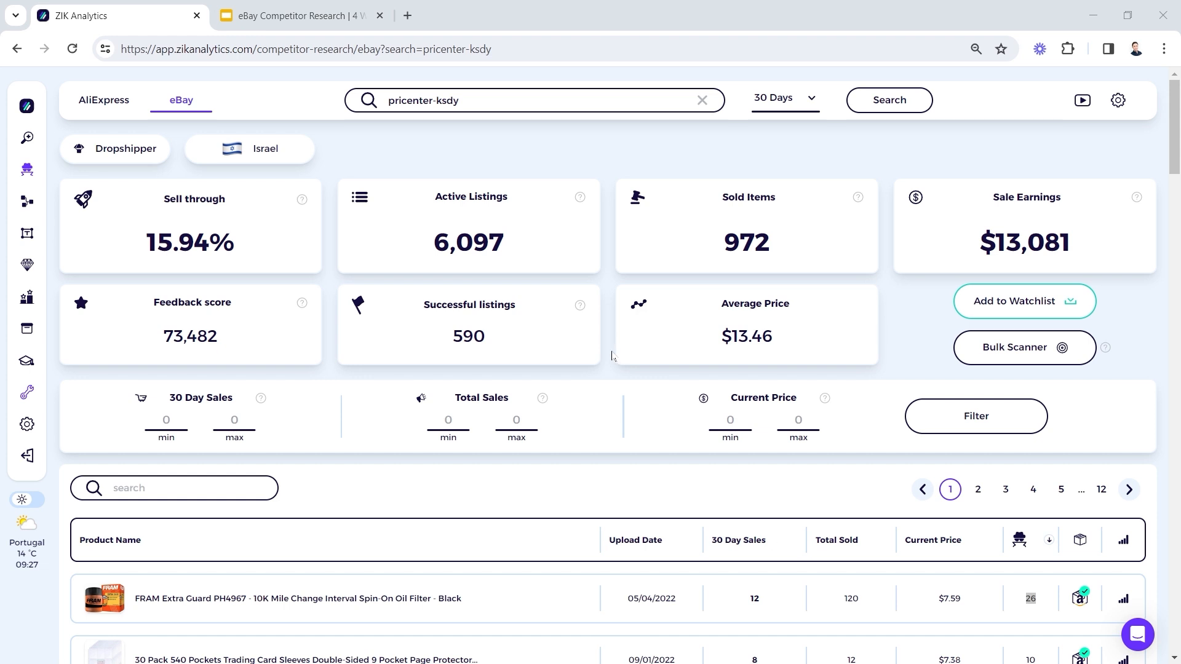
mouse_move(595, 377)
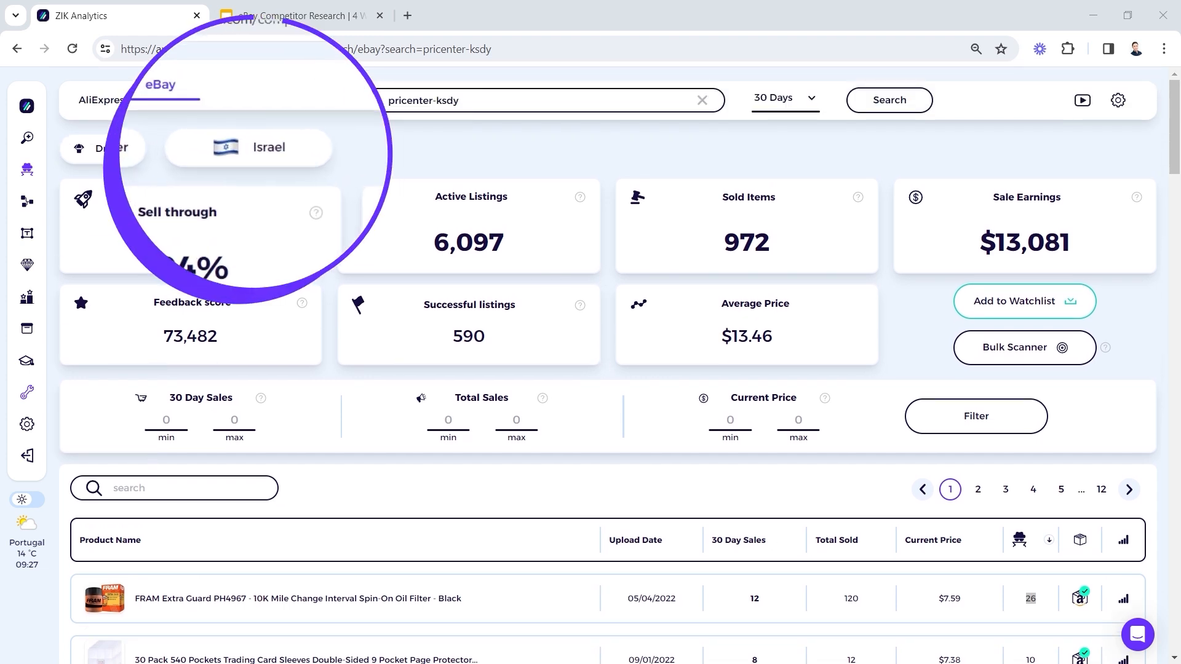
scroll("down", 3)
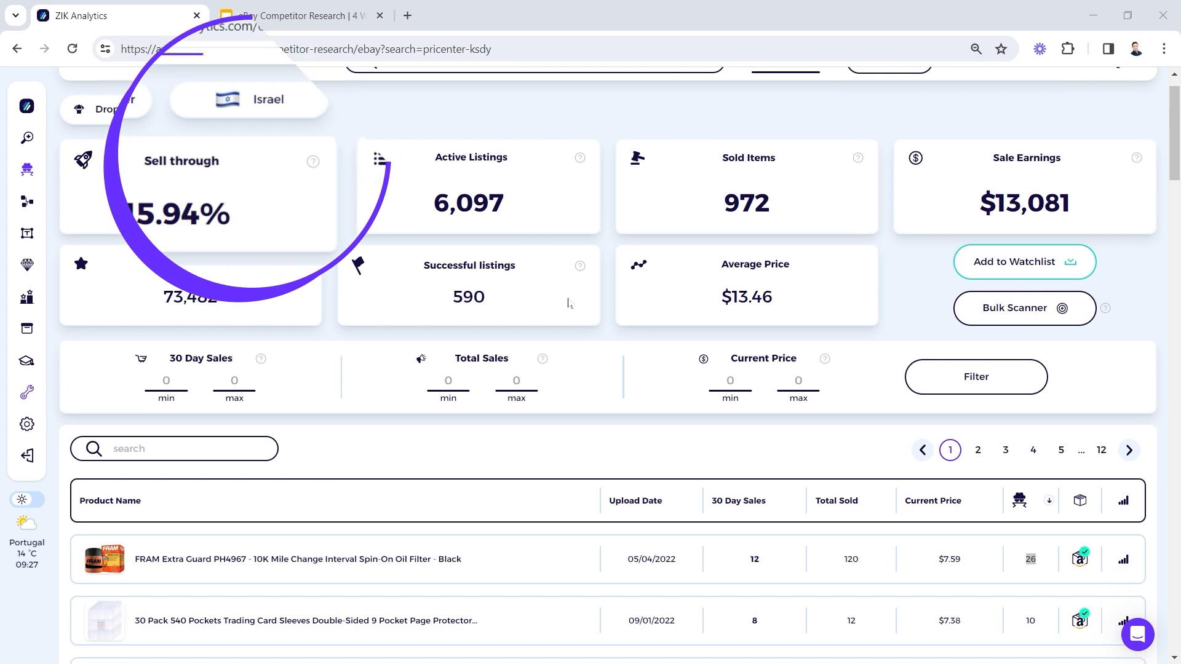
scroll("down", 3)
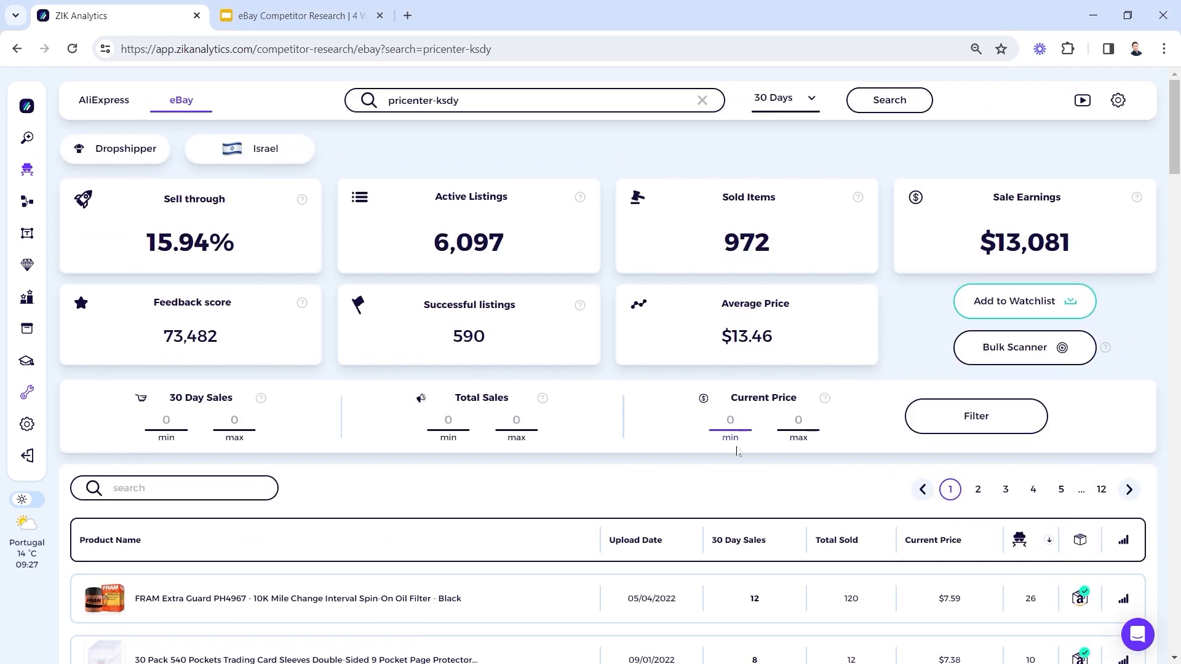
mouse_move(693, 442)
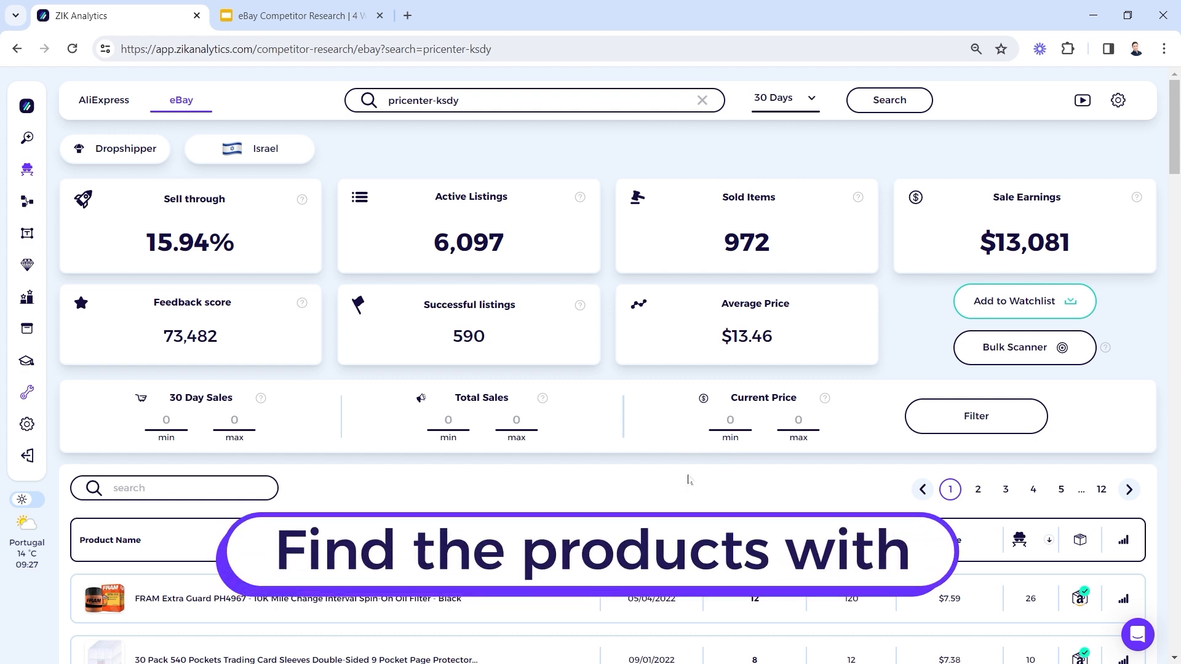
scroll("down", 3)
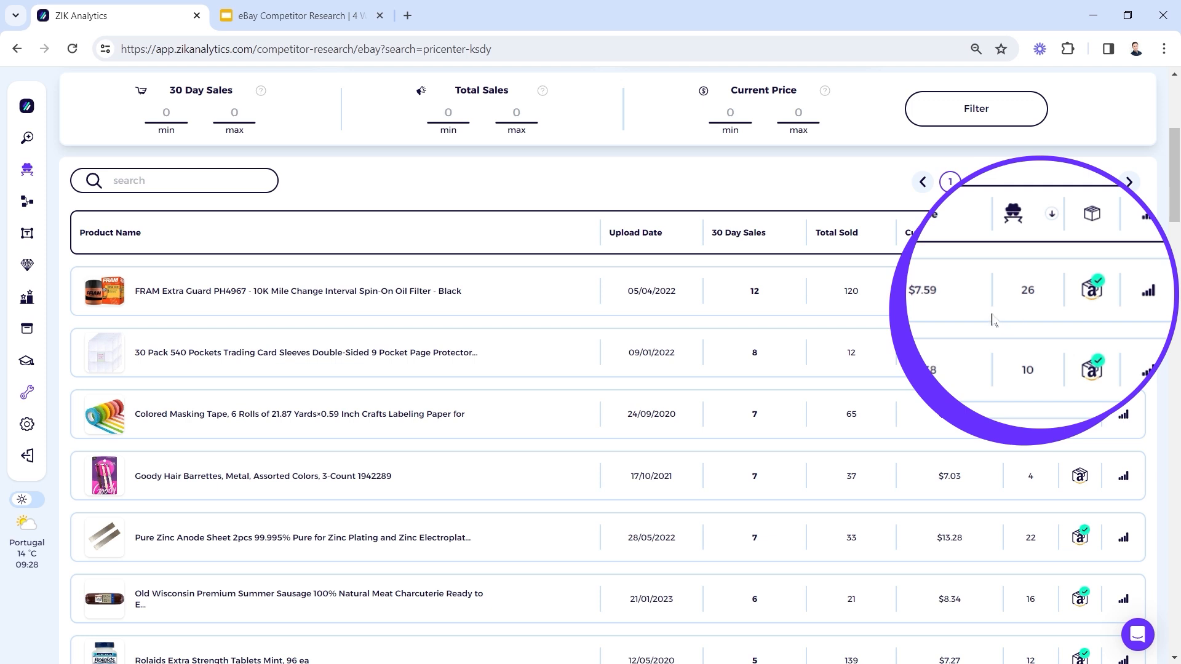
mouse_move(984, 325)
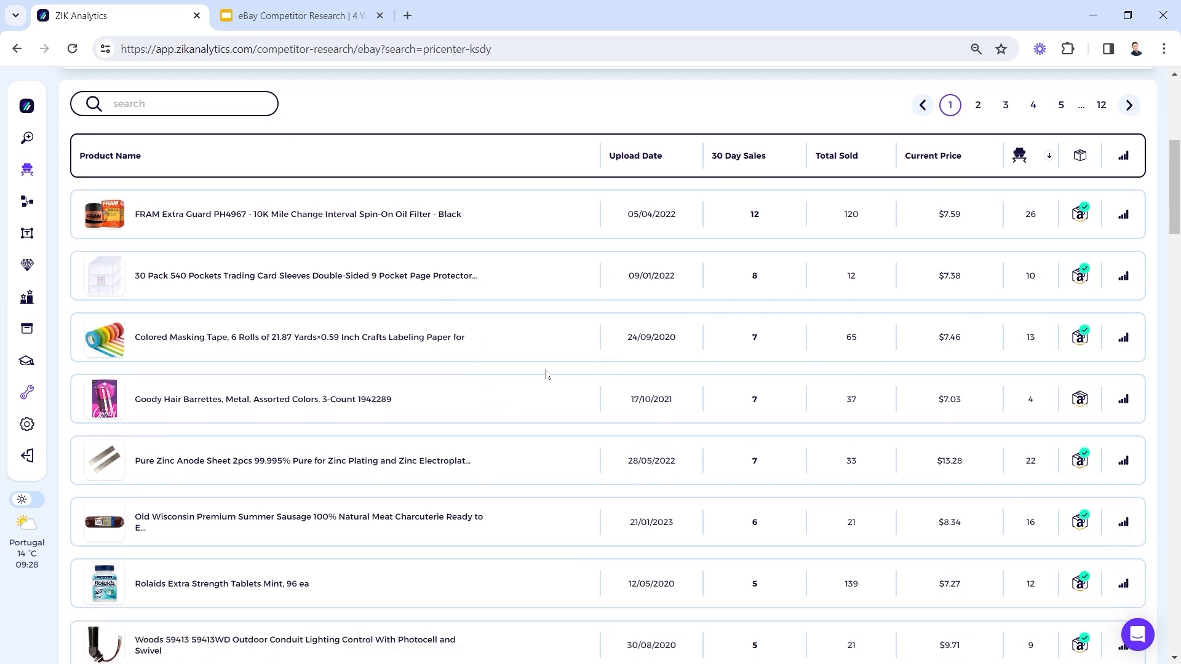
scroll("down", 3)
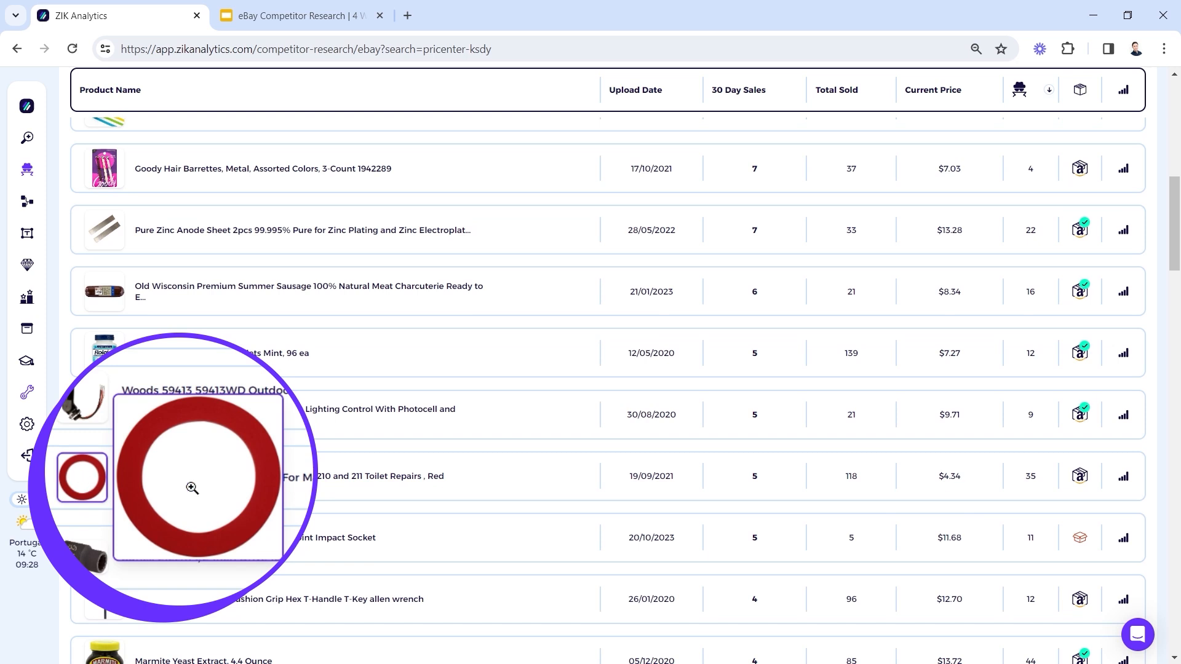
mouse_move(680, 517)
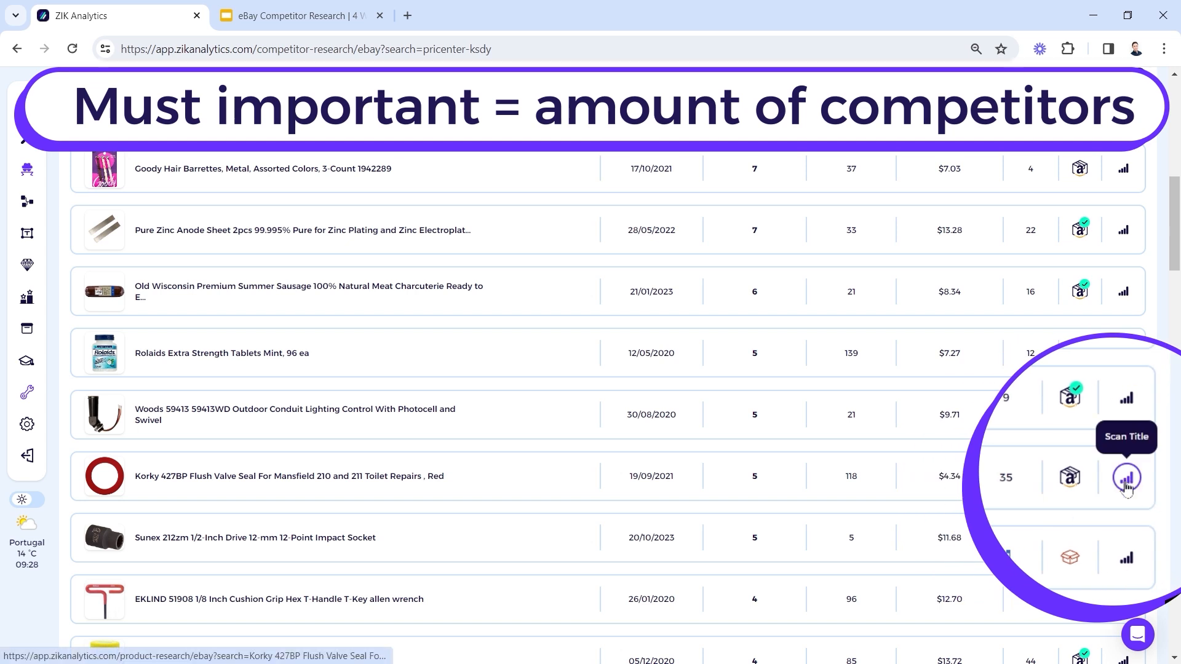
- Open the Korky 427BP seal's seller list and compare 30-day sales, sold, feedback, price
left_click(1124, 478)
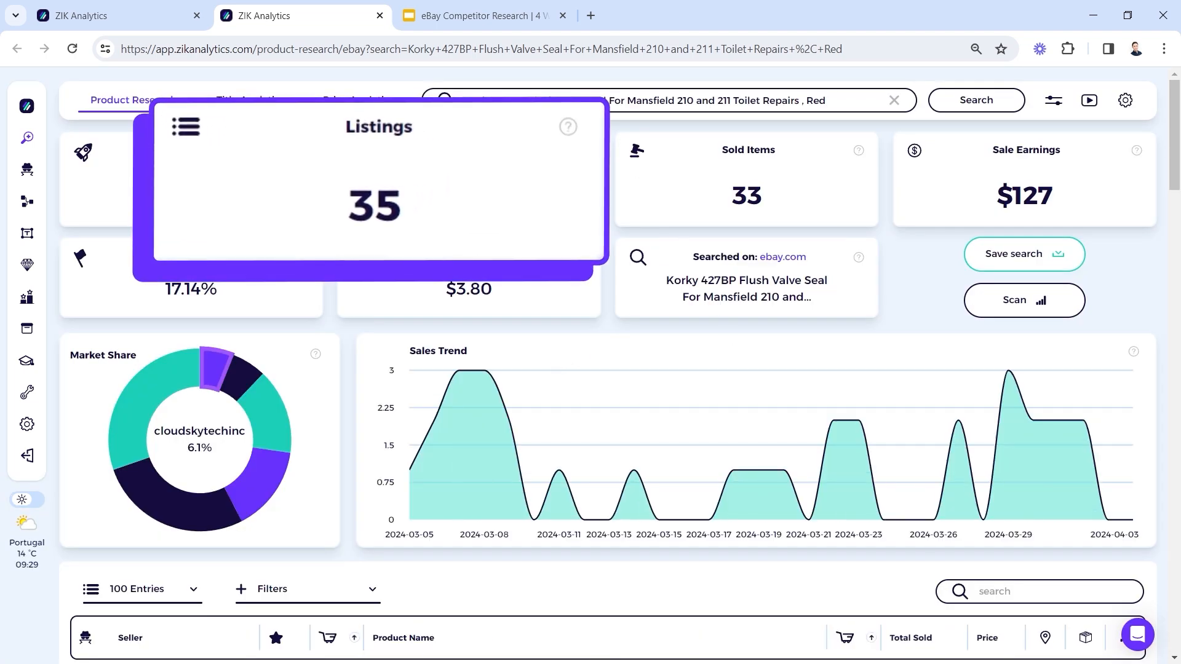
scroll("down", 3)
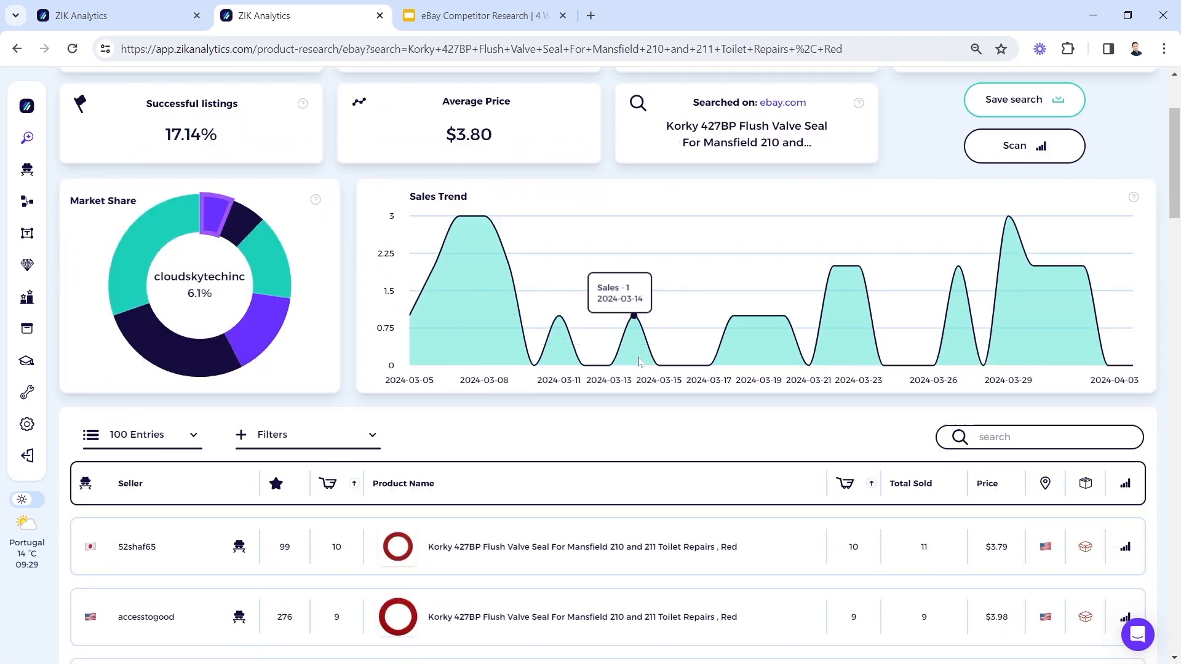
scroll("down", 3)
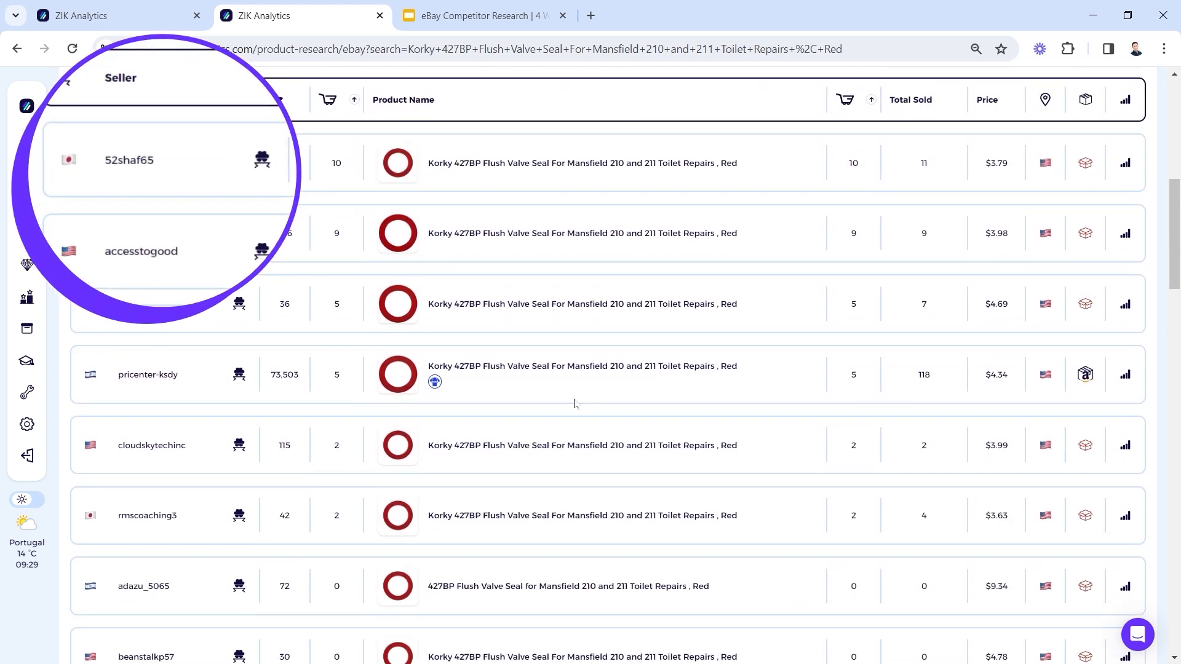
scroll("down", 3)
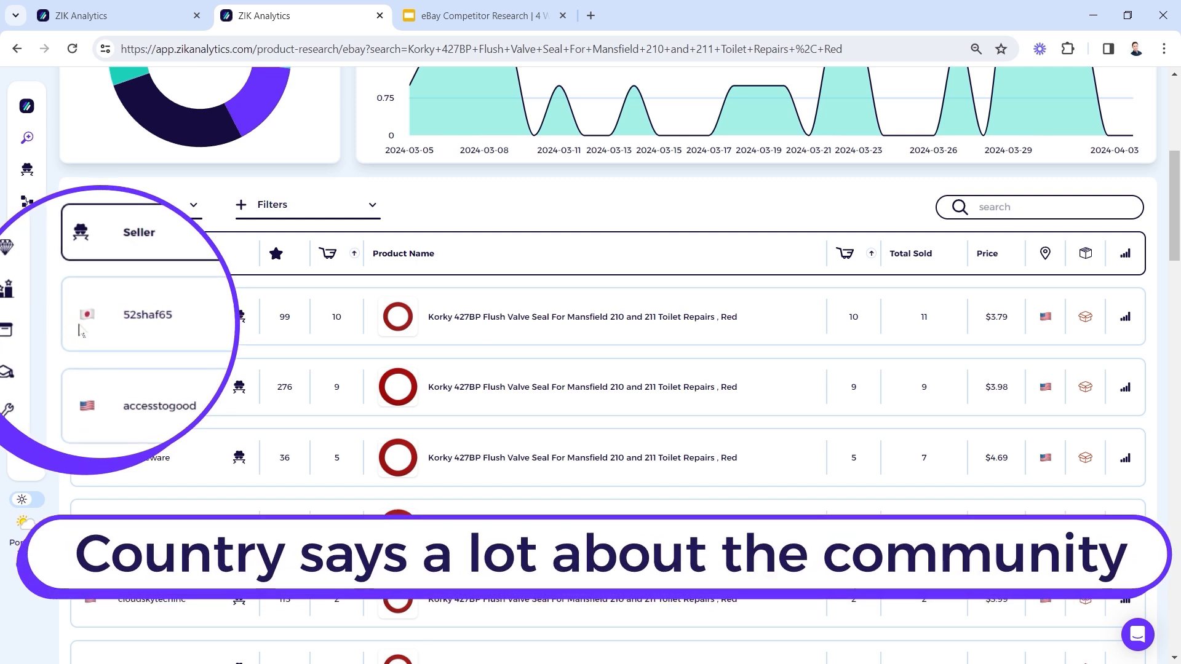
mouse_move(87, 315)
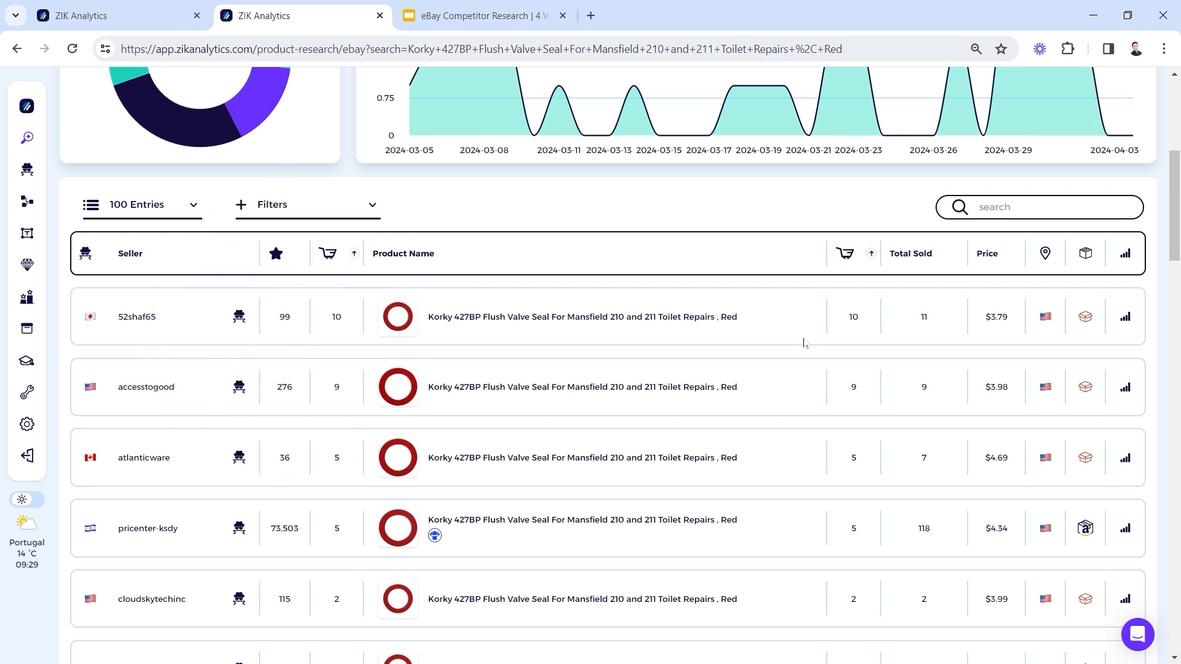
mouse_move(781, 341)
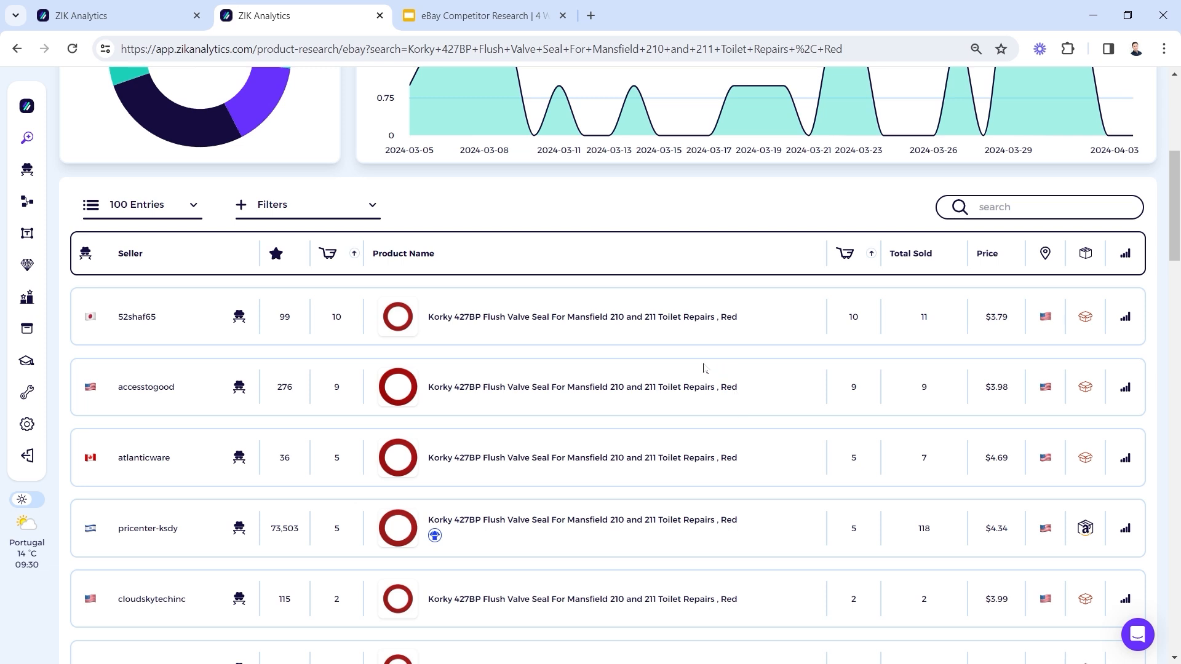
scroll("down", 3)
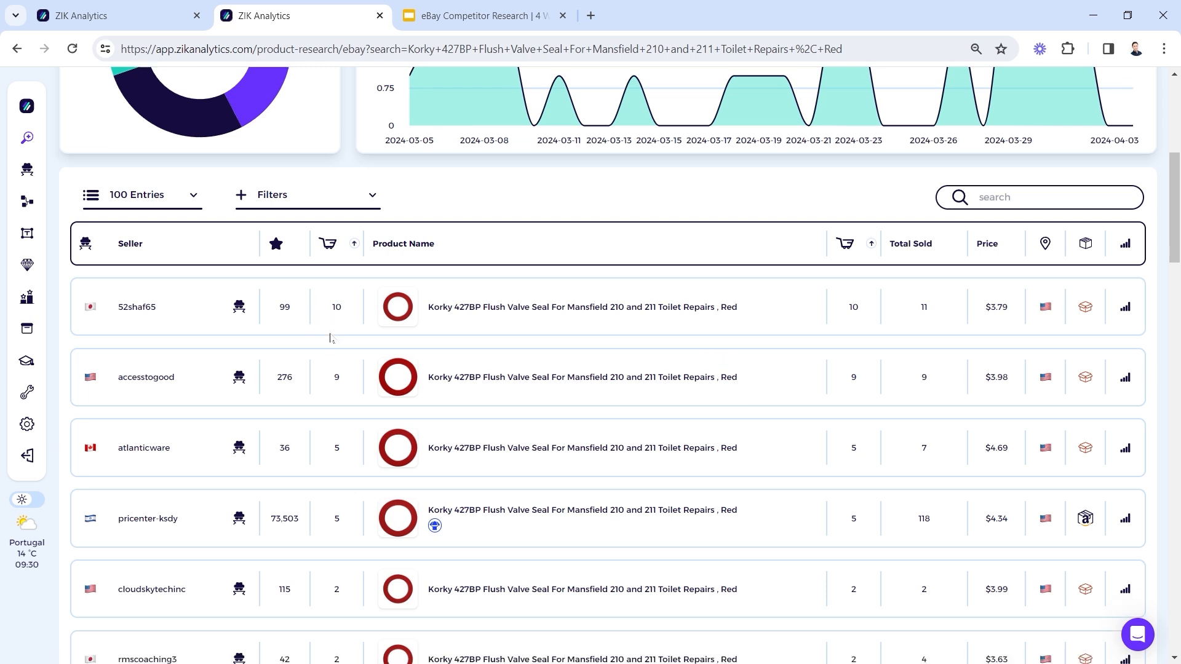
scroll("down", 3)
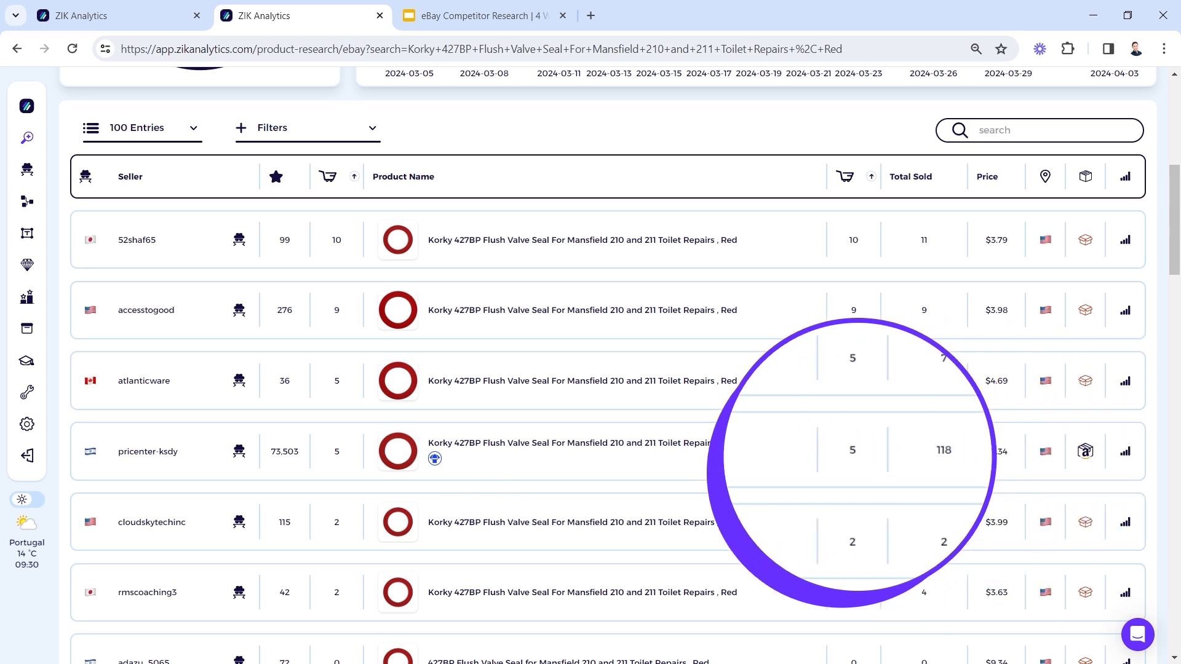
scroll("down", 3)
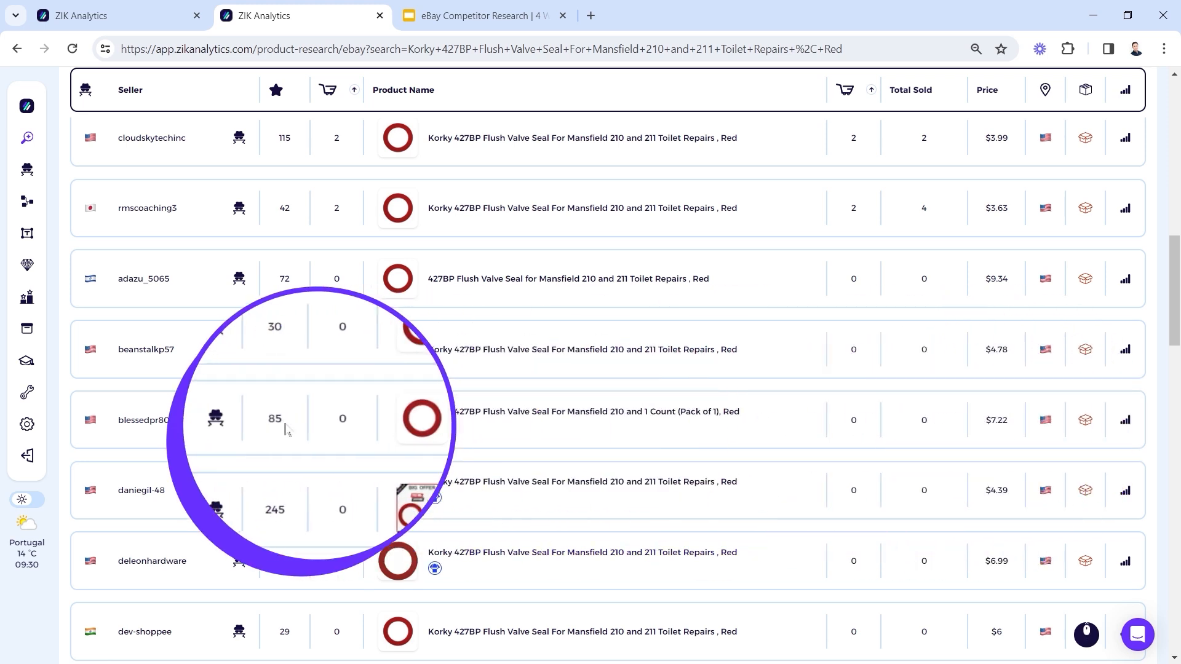
mouse_move(977, 429)
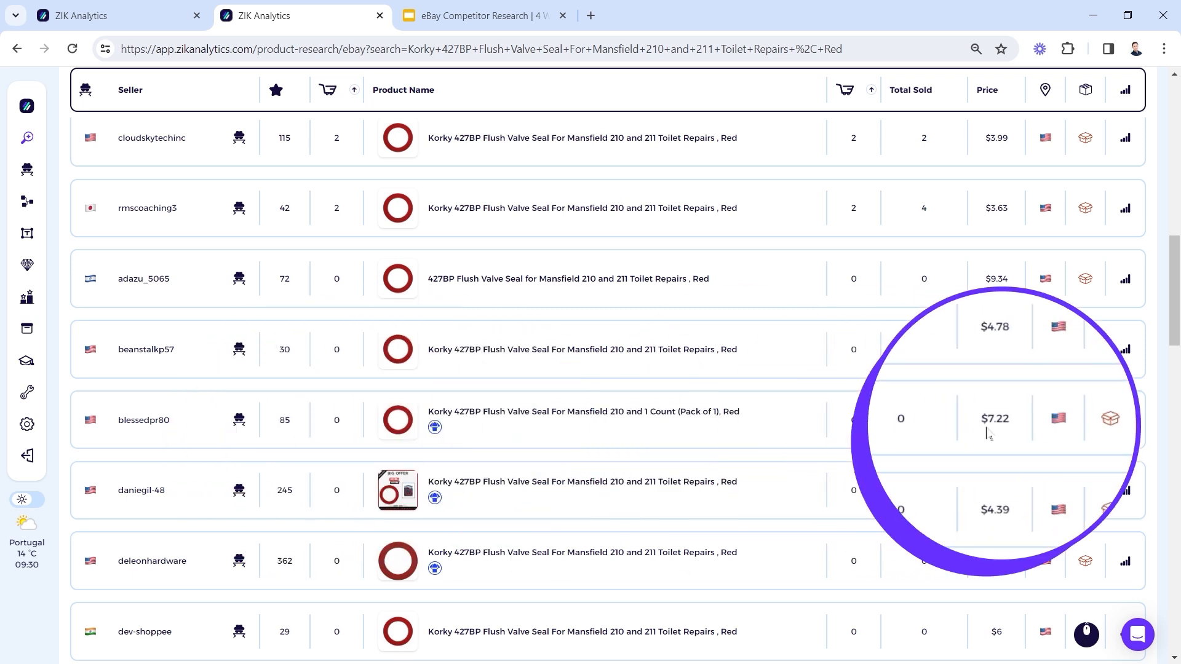
scroll("down", 3)
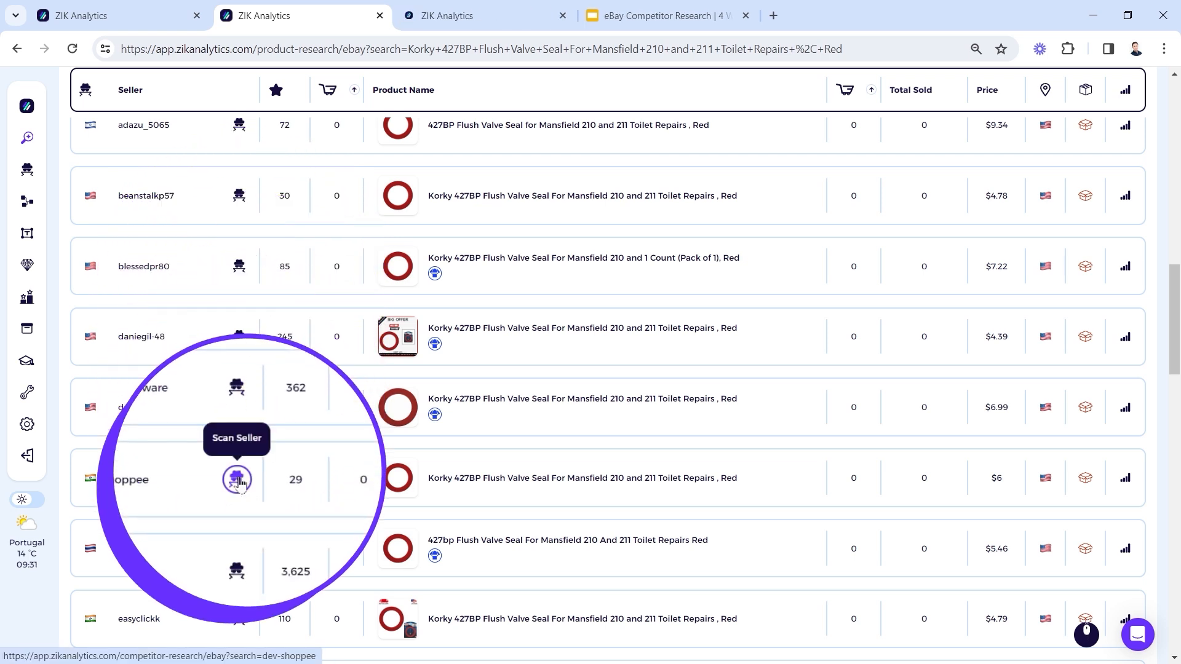
- Open dev-shoppee's and easyshop176's competitor profiles in new tabs
left_click(236, 479)
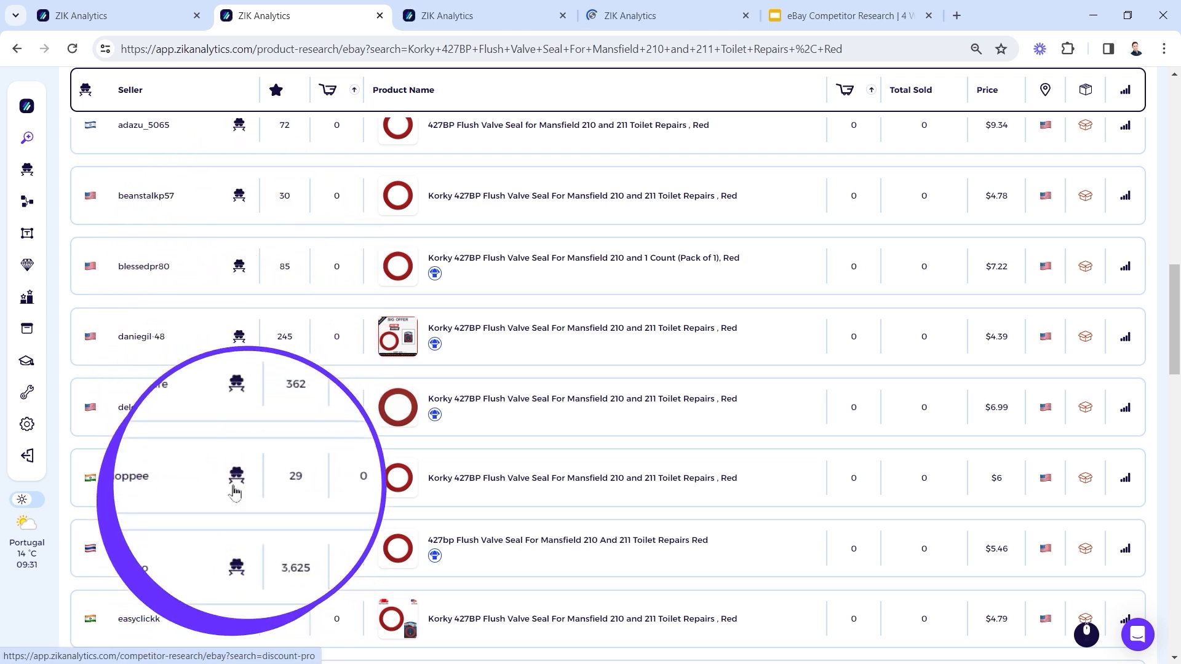
mouse_move(235, 476)
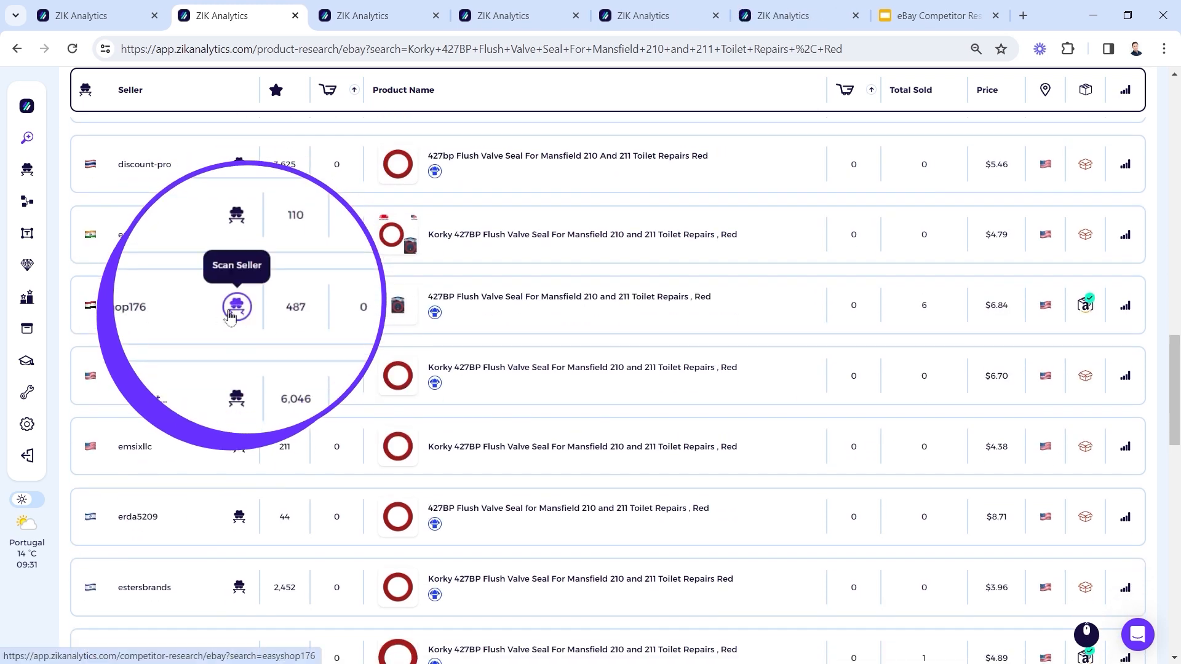
left_click(236, 306)
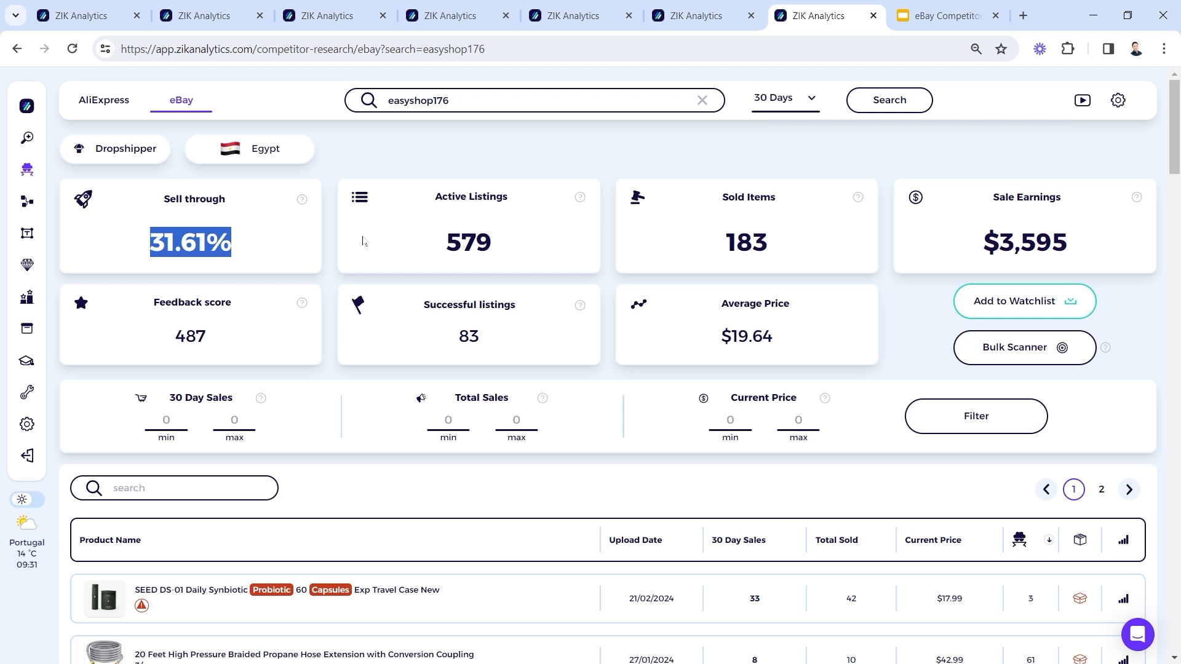
mouse_move(398, 183)
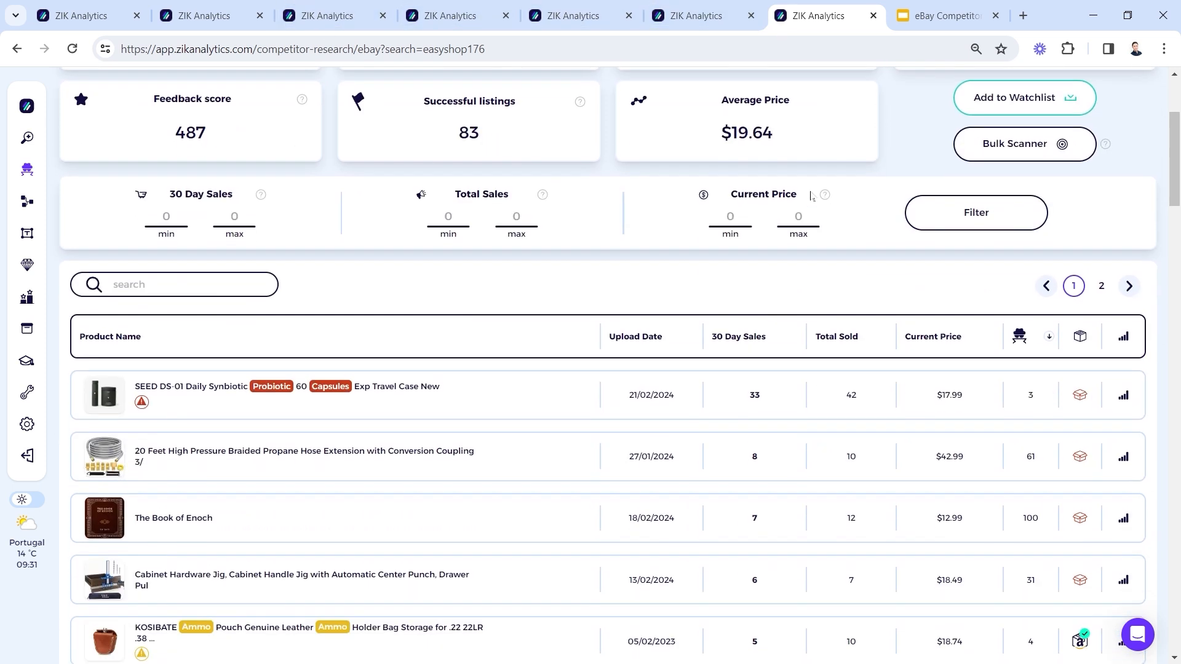
- Scroll easyshop176's profile past the 31.61% sell-through stats to its product table
scroll("down", 3)
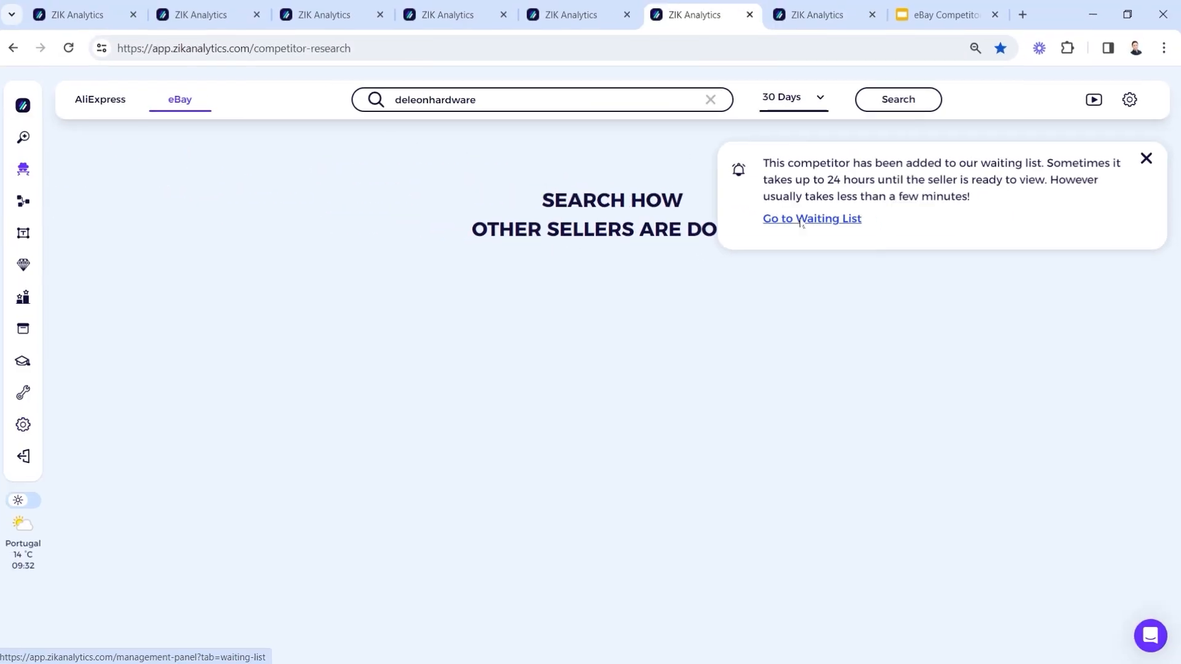
left_click(812, 219)
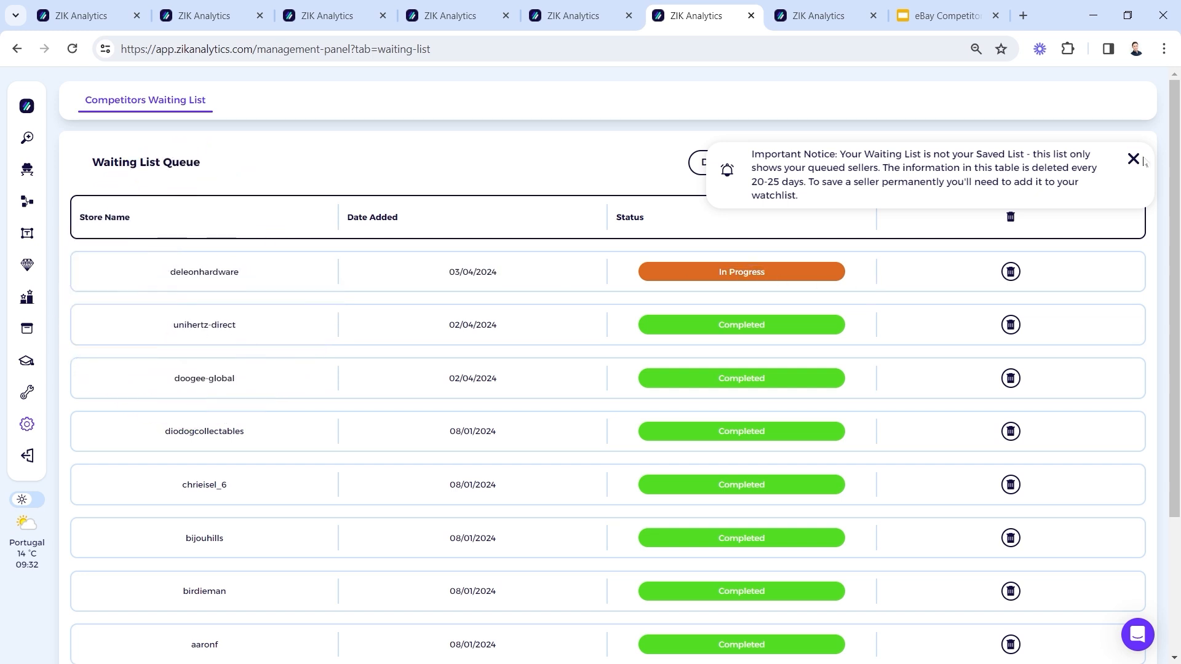
left_click(1132, 158)
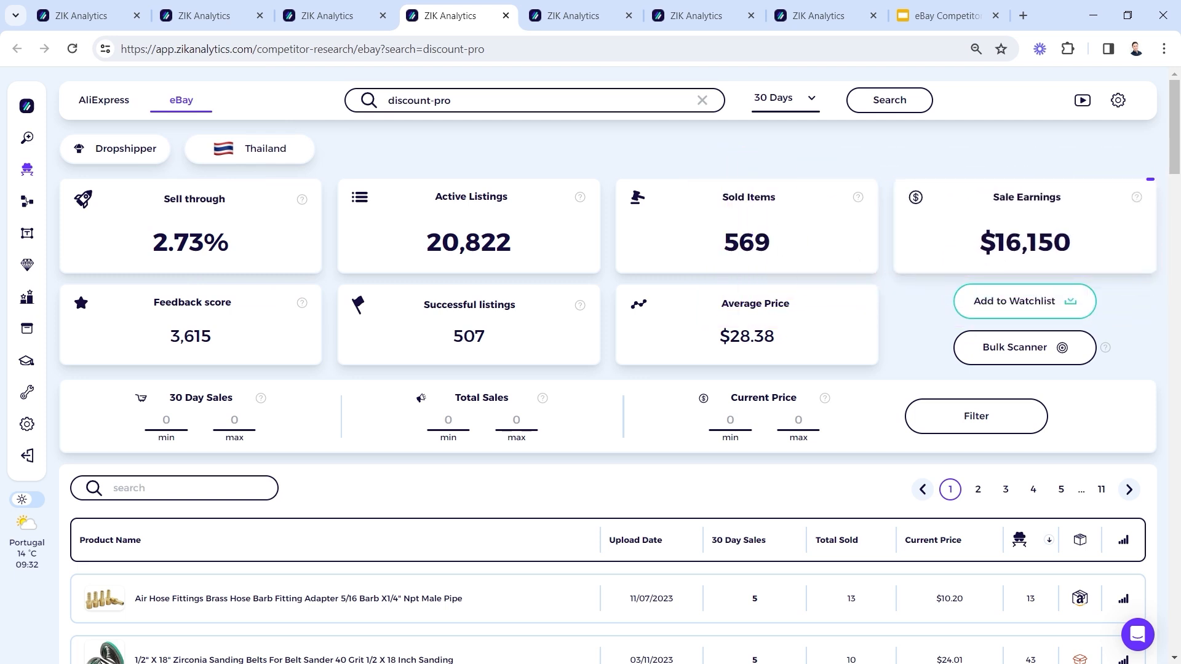
- Scroll discount-pro's product table, checking each item's competitor count
scroll("down", 3)
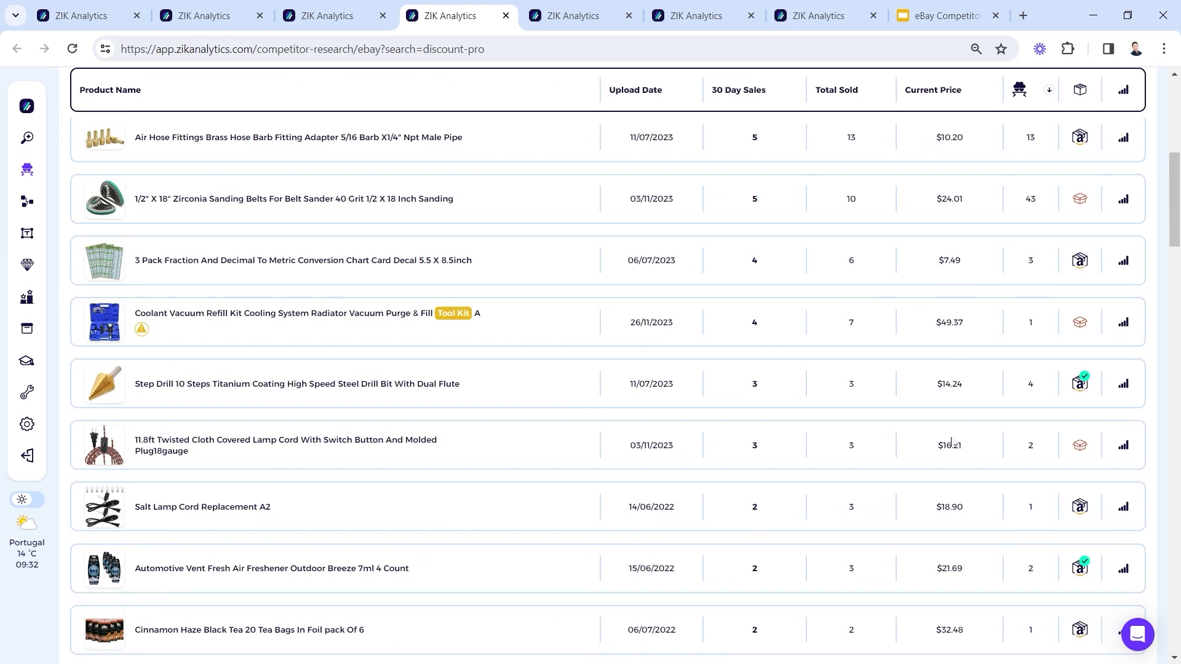
scroll("down", 3)
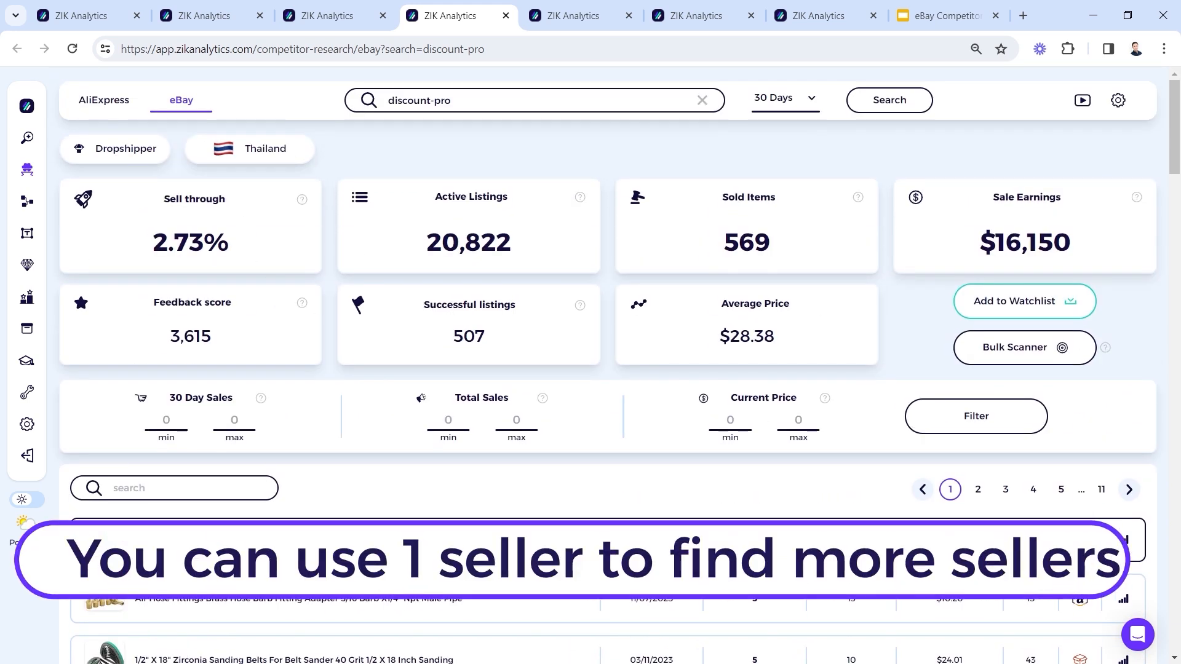
scroll("down", 3)
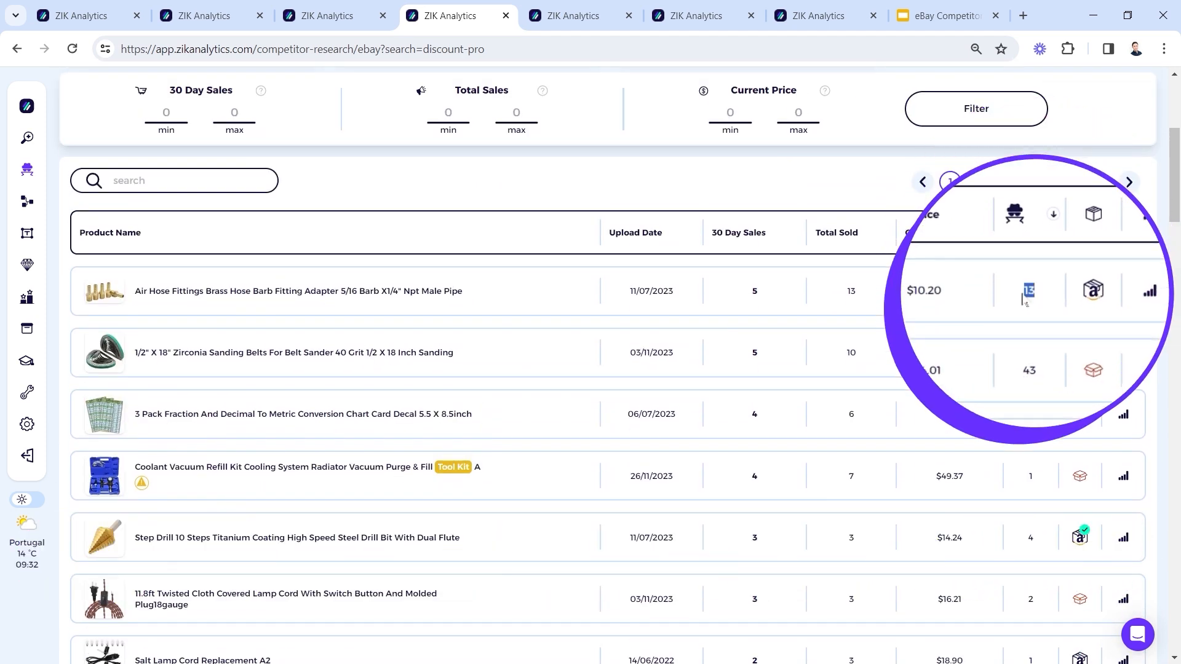
scroll("down", 3)
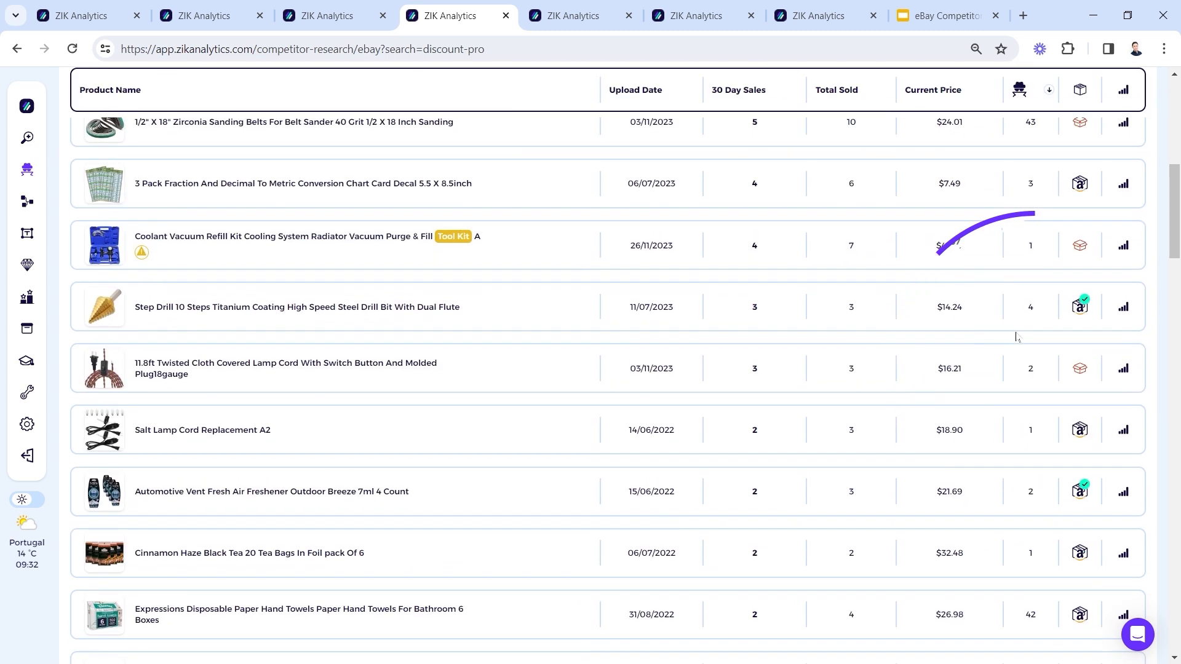
scroll("down", 3)
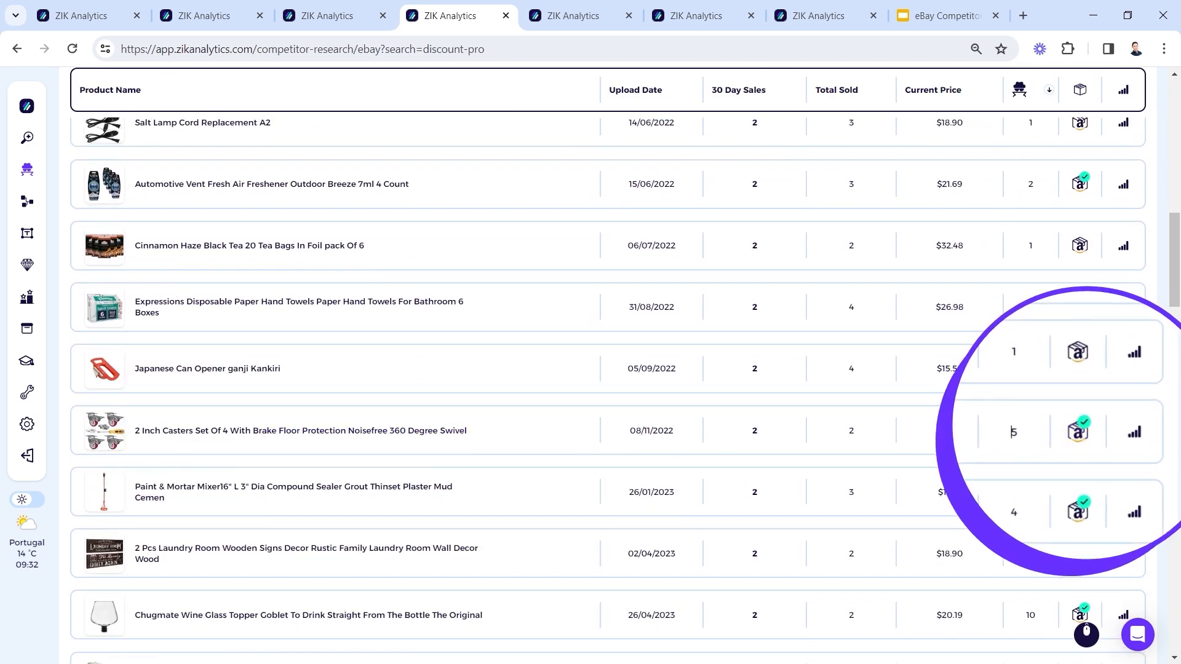
- Open competitors for '2 Inch Casters Set Of 4' and scroll to its five sellers
left_click(299, 430)
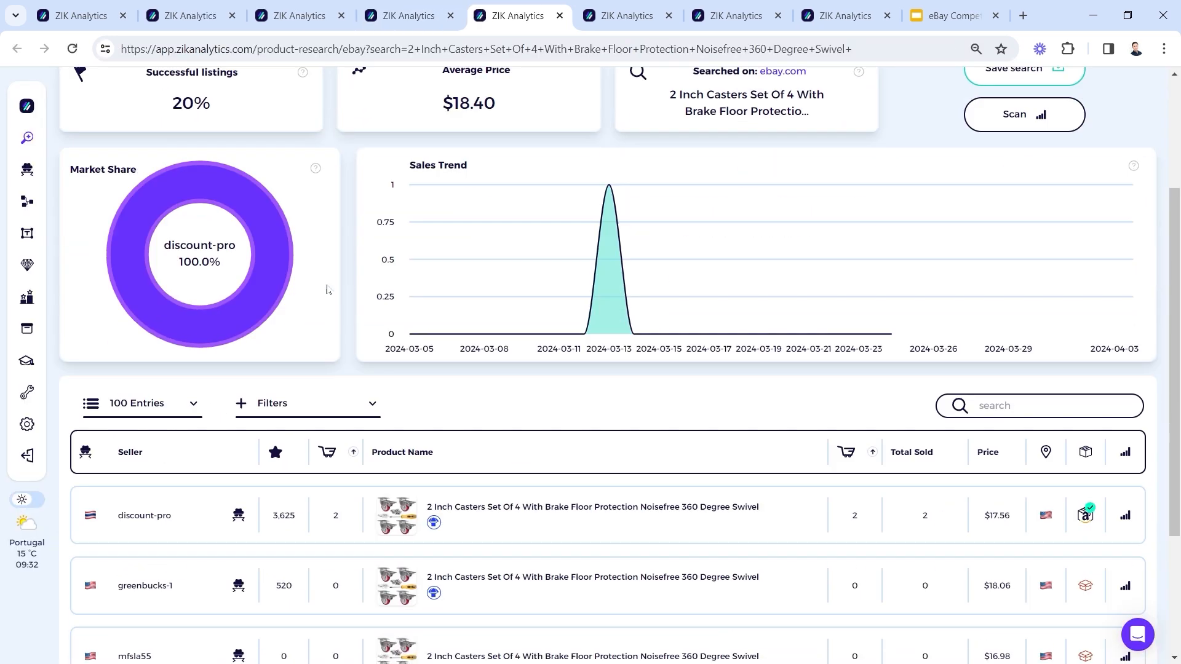
scroll("down", 3)
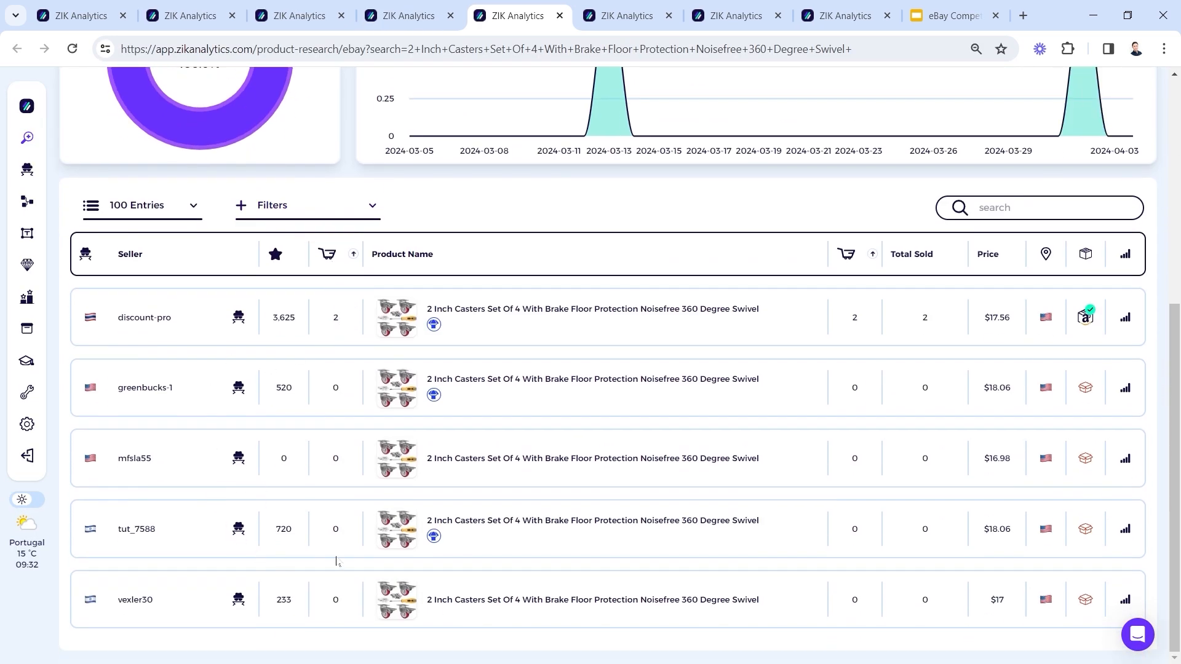